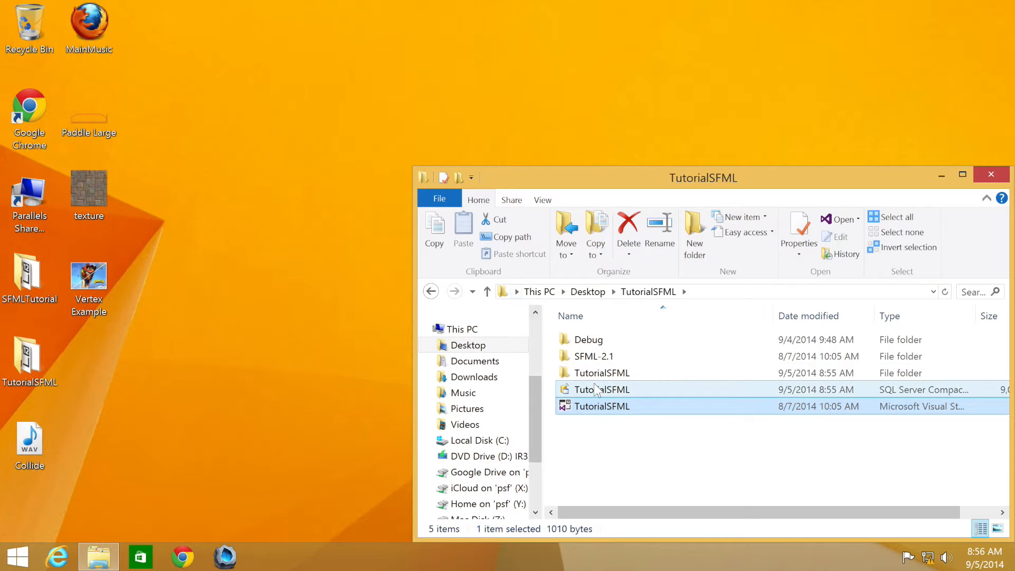
# Open the TutorialSFML solution file so main.cpp loads in Visual Studio.
pyautogui.click(600, 406)
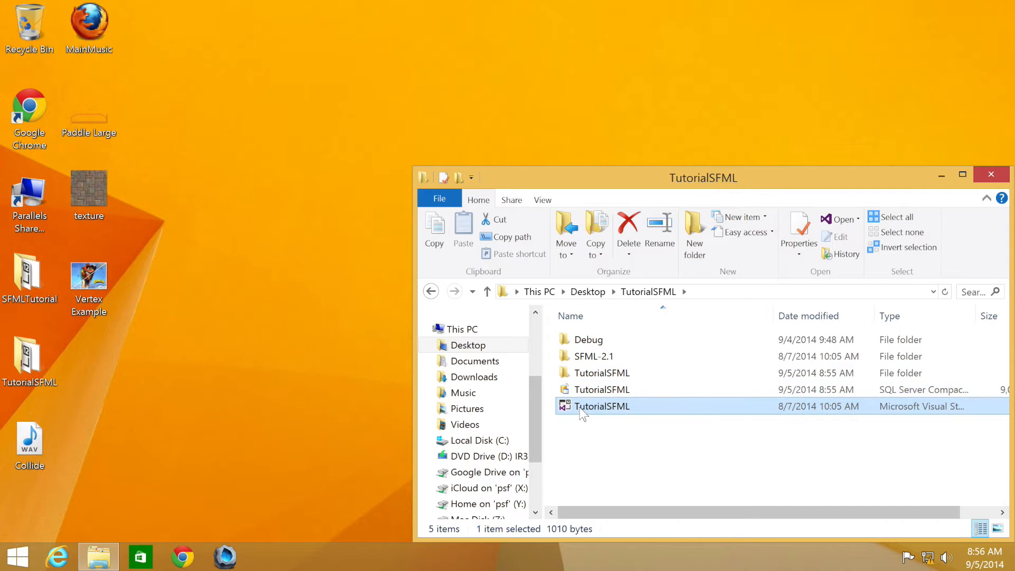
pyautogui.doubleClick(602, 406)
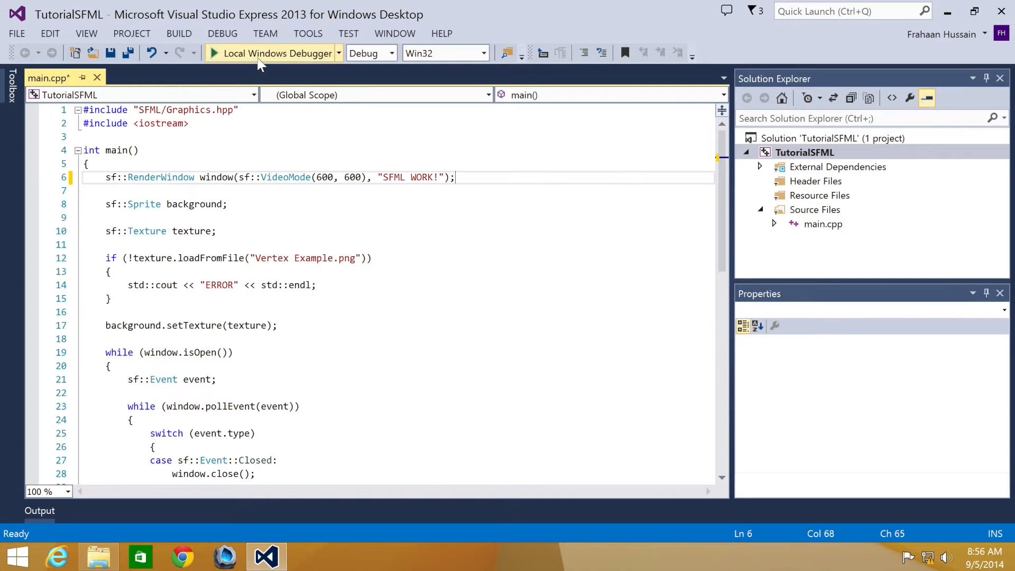
# Build and run with Local Windows Debugger, then narrow the SFML WORK! window to see the image crop.
pyautogui.click(276, 53)
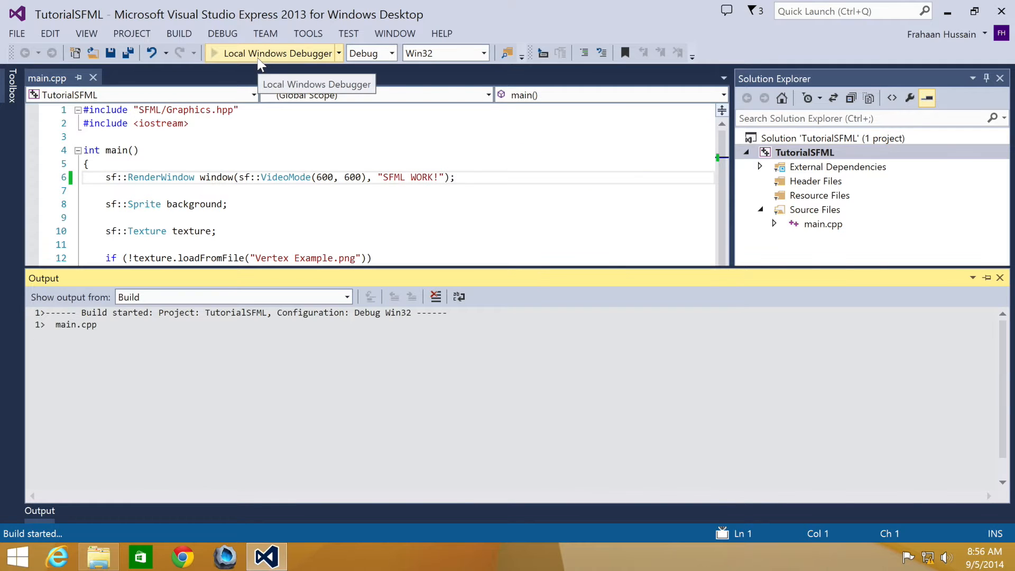
pyautogui.click(277, 52)
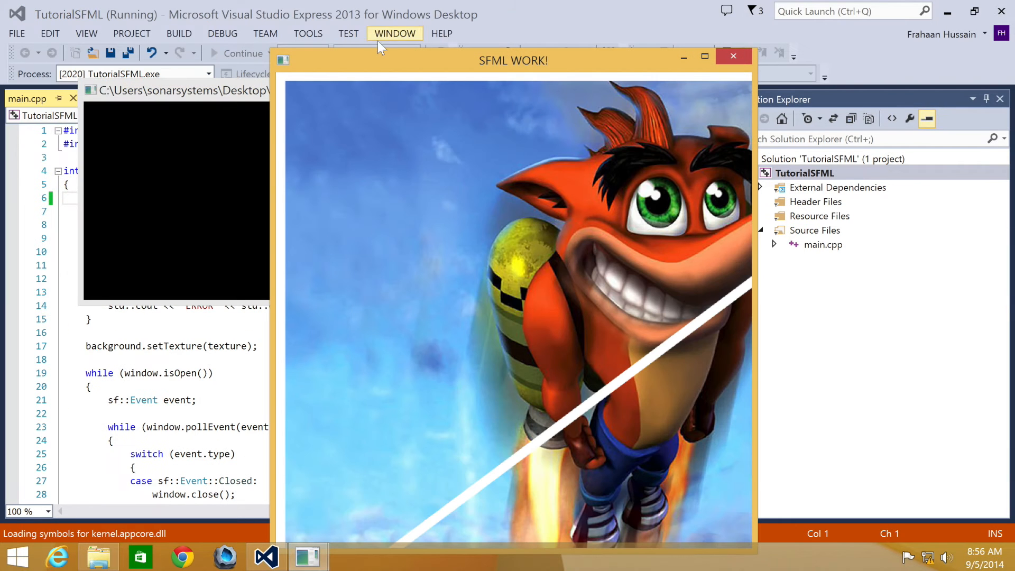
pyautogui.click(704, 56)
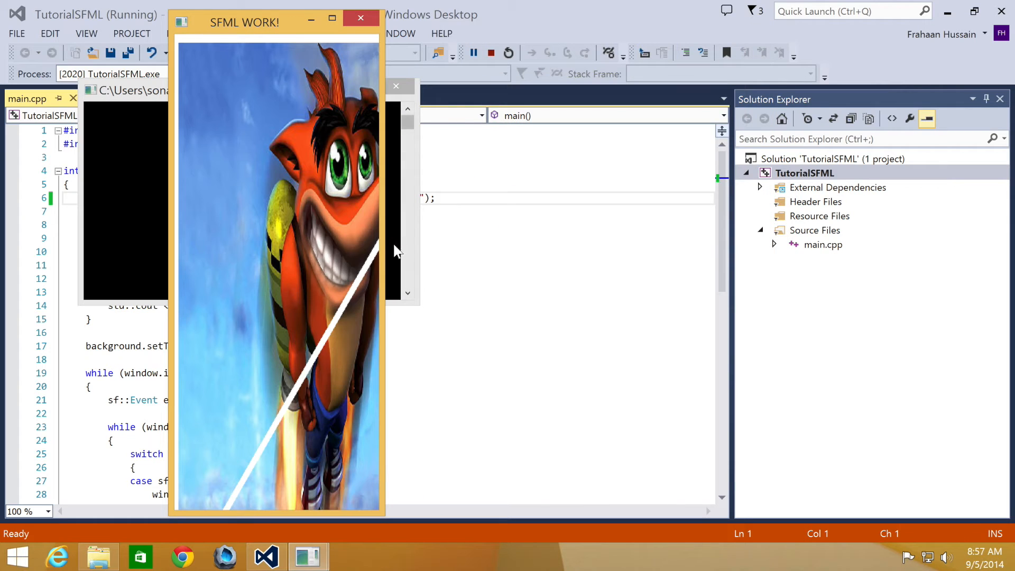
pyautogui.moveTo(342, 275)
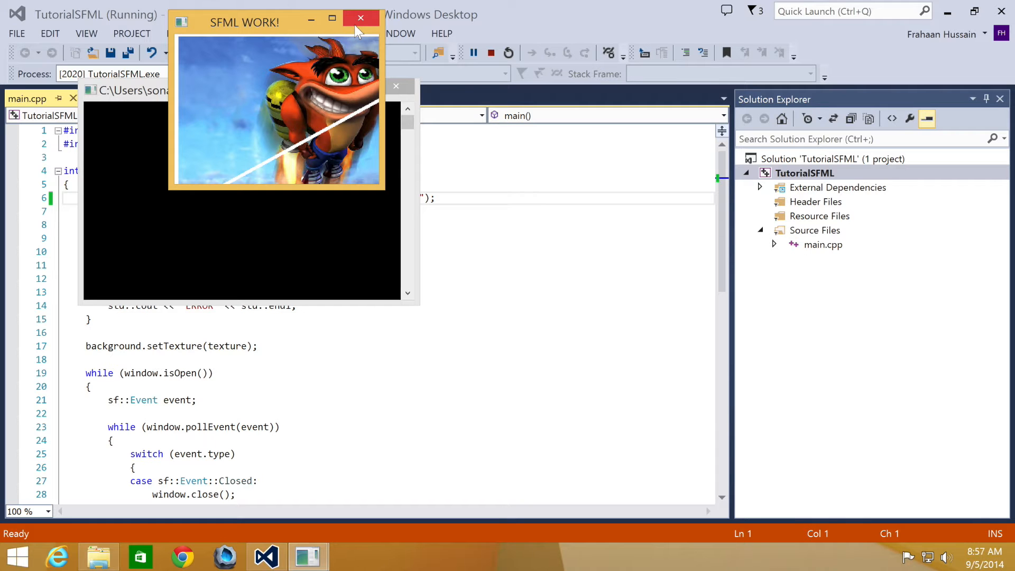
# Close the running window and add a case sf::Event::Resized: with break; to the event switch.
pyautogui.click(361, 18)
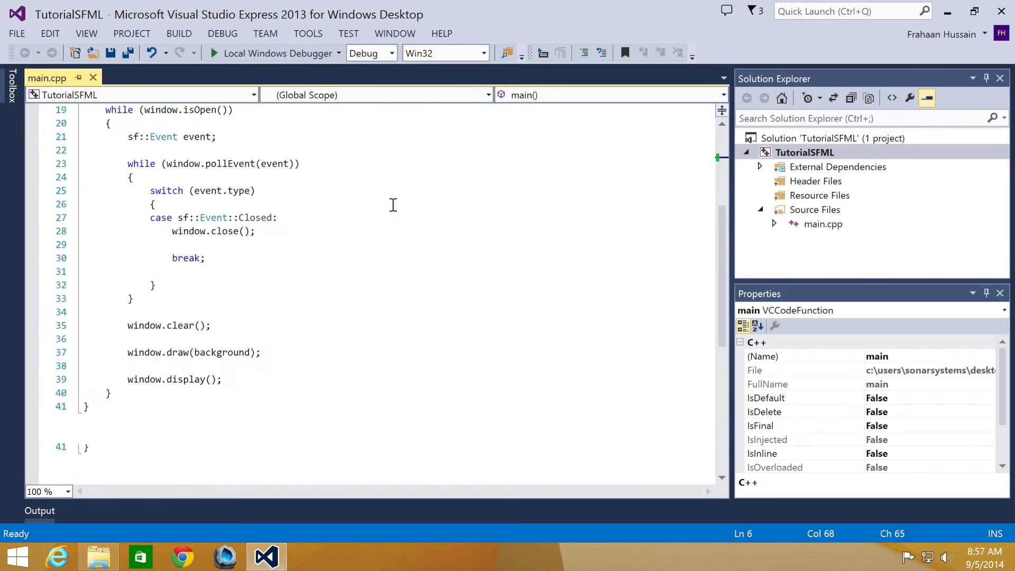
pyautogui.scroll(3)
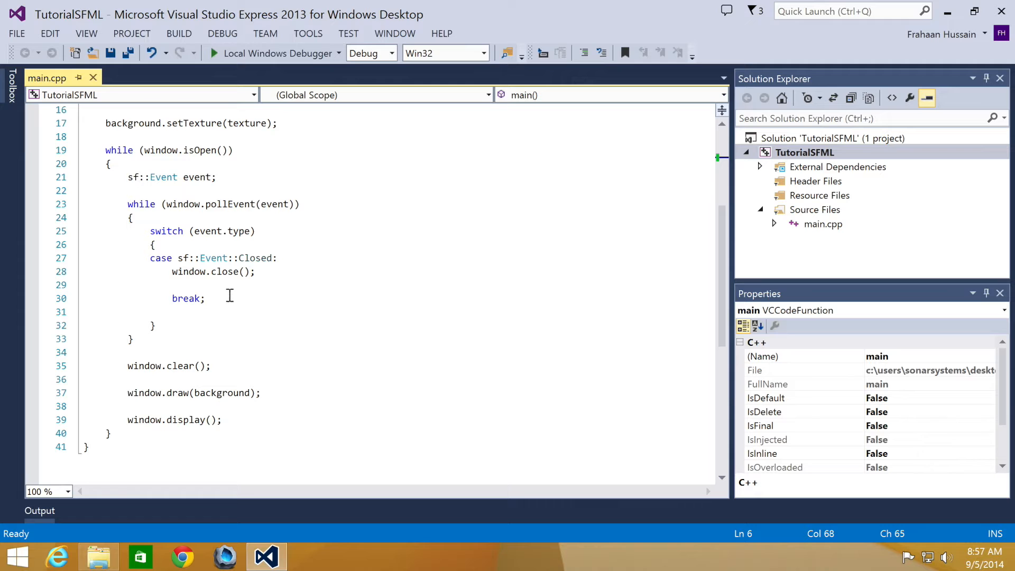
pyautogui.write('cas')
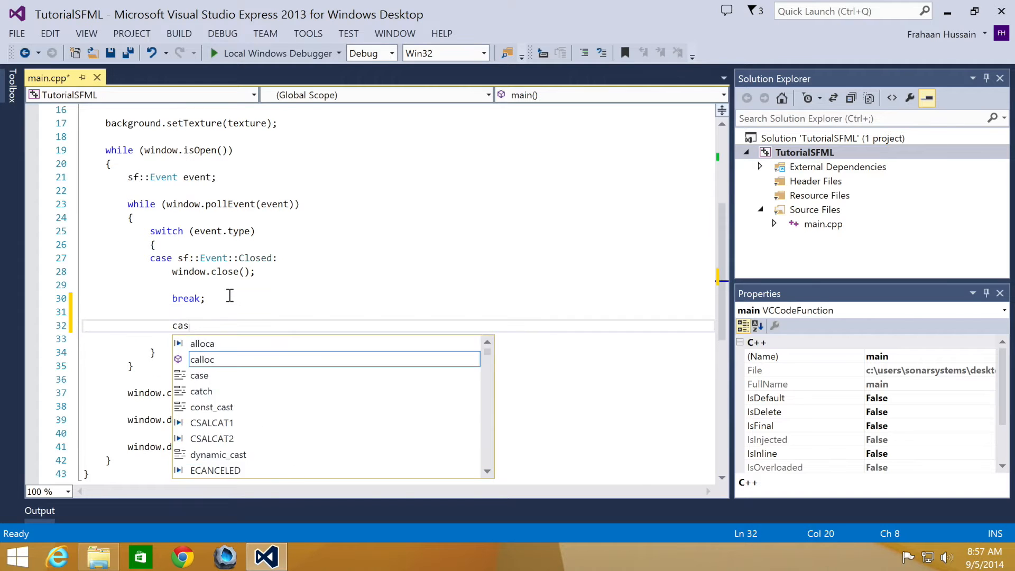
pyautogui.write('e sf::')
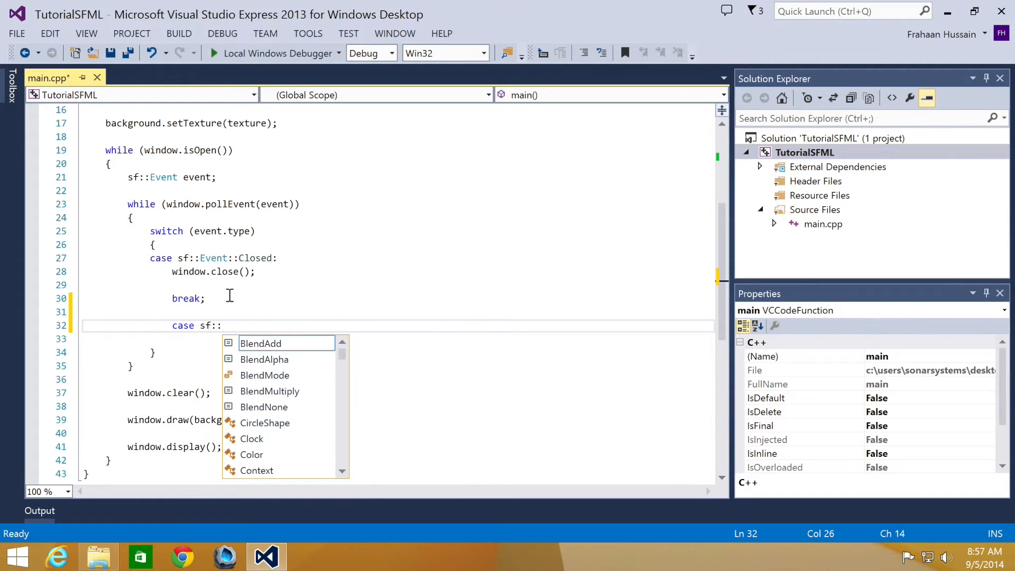
pyautogui.write('event')
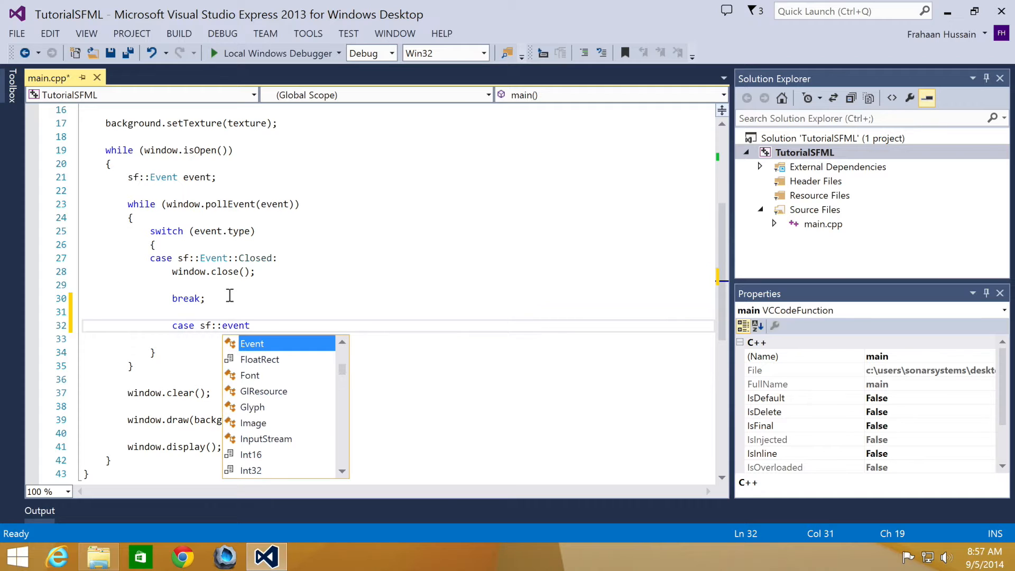
pyautogui.moveTo(251, 343)
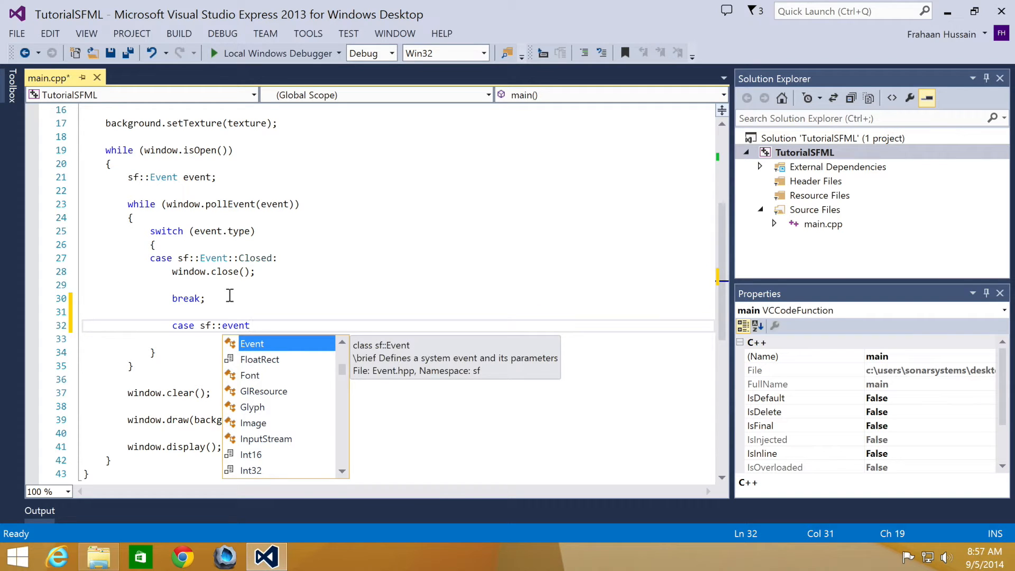
pyautogui.write('::')
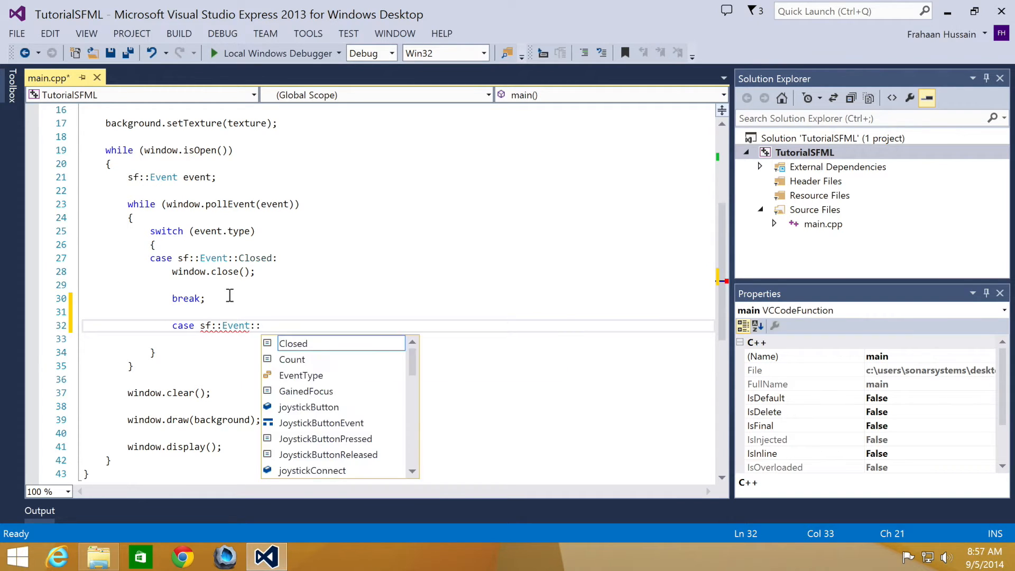
pyautogui.write('Resized:')
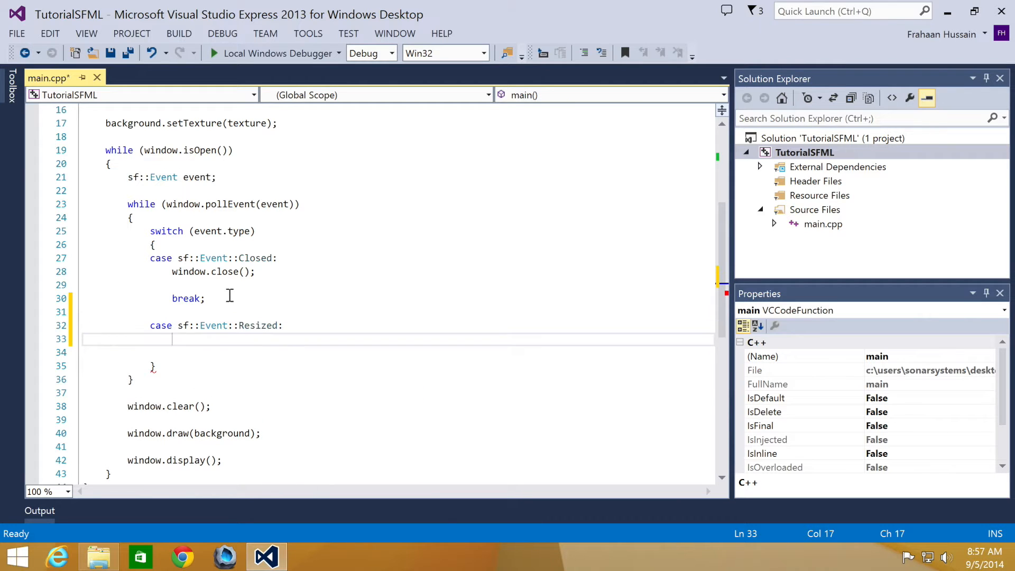
pyautogui.write('break;')
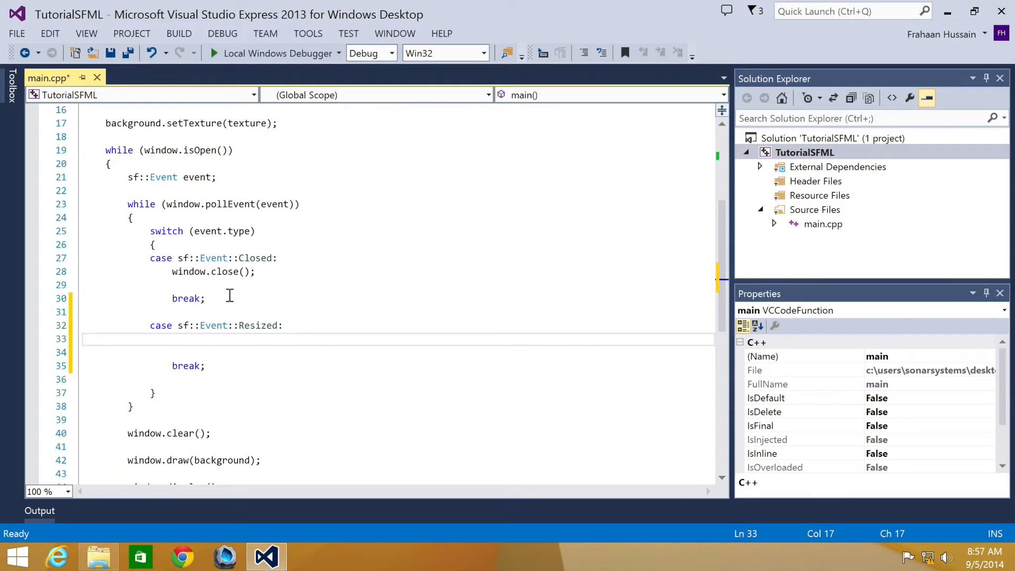
# Declare sf::FloatRect visibleArea(0, 0, event.size.width, event.size.height); in the Resized case.
pyautogui.write('sf::FloatRect')
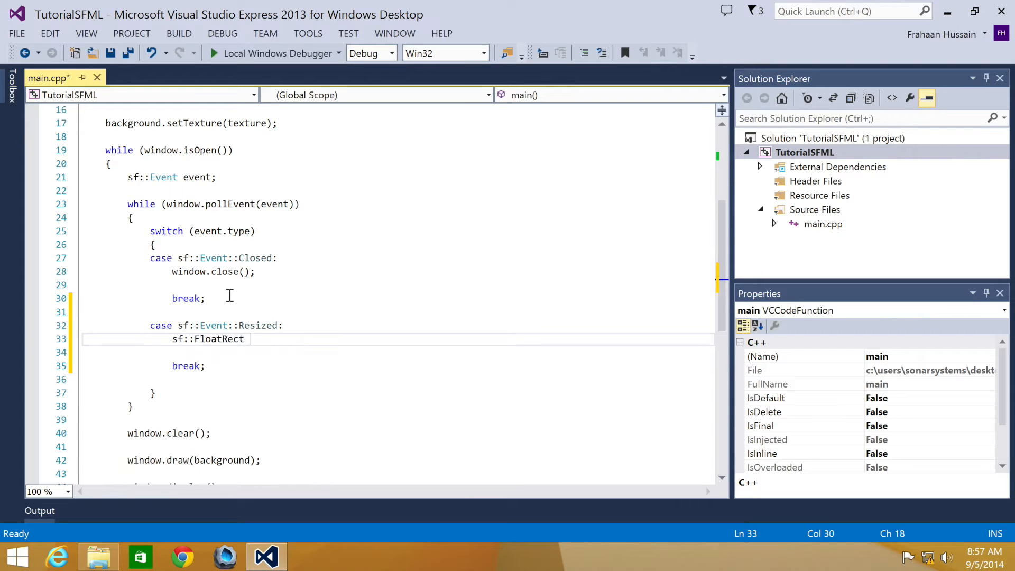
pyautogui.write('visible')
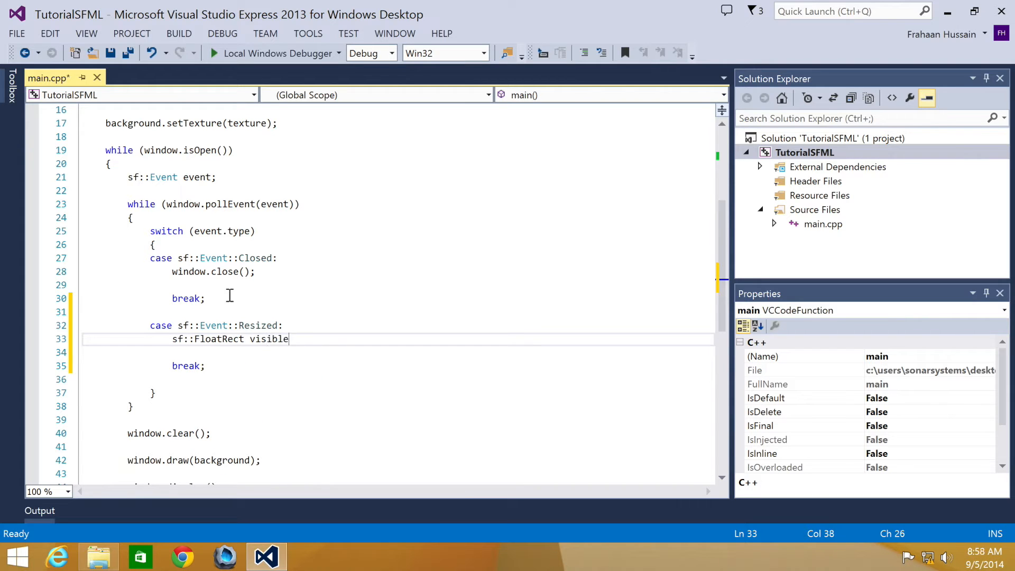
pyautogui.write('Area()')
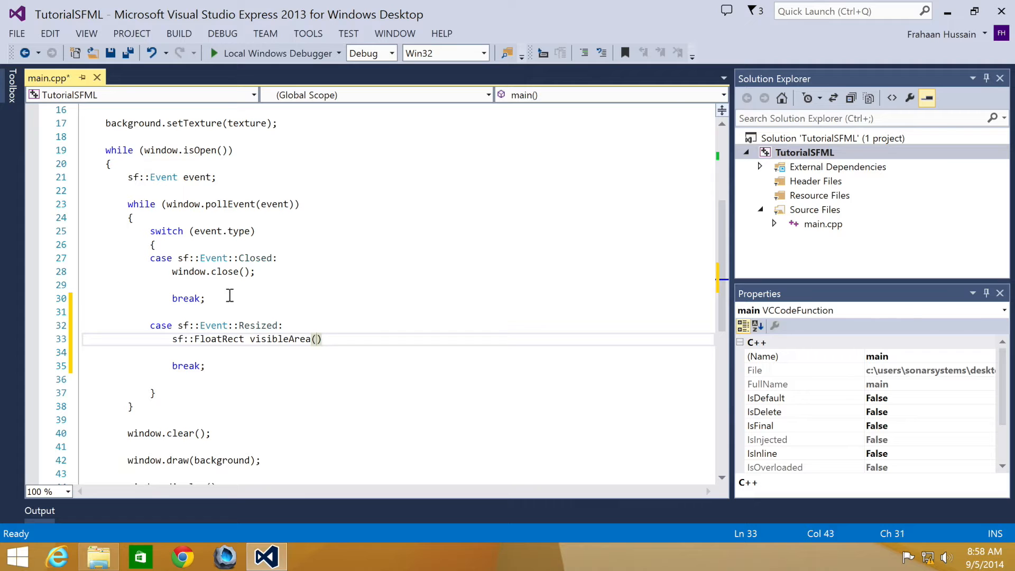
pyautogui.write('0, 0, even')
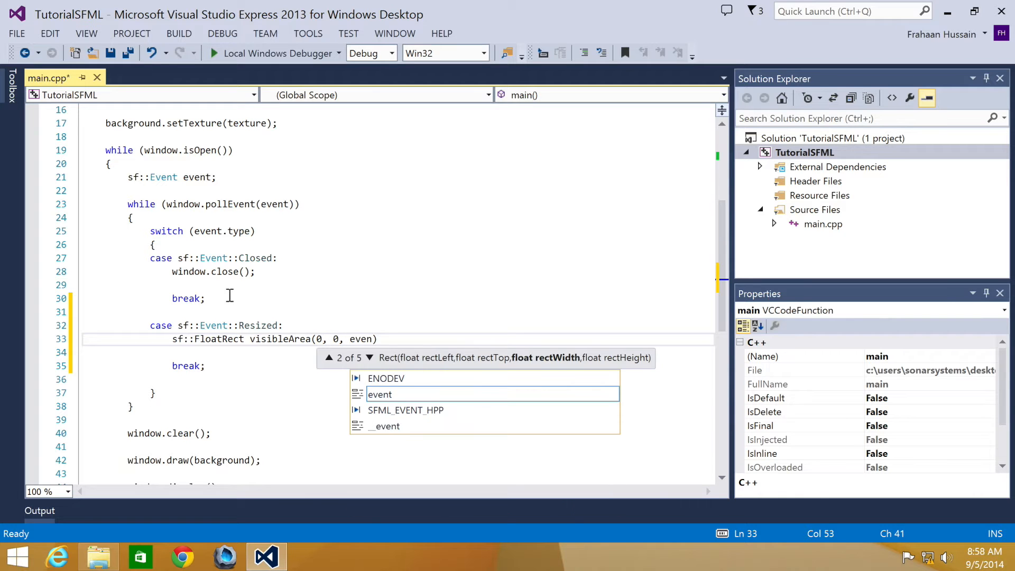
pyautogui.write('event.size.width, en')
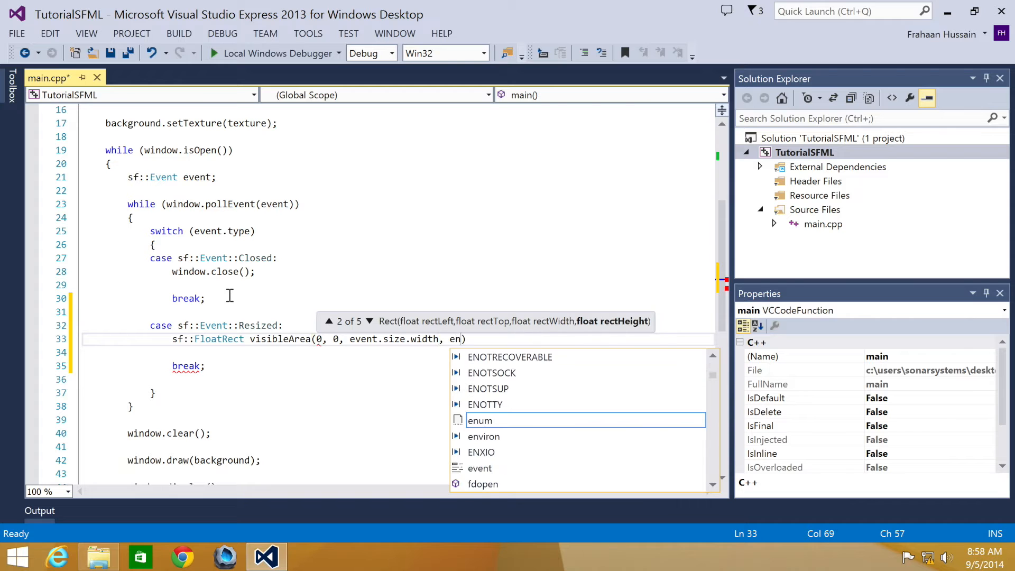
pyautogui.write('vent.size.')
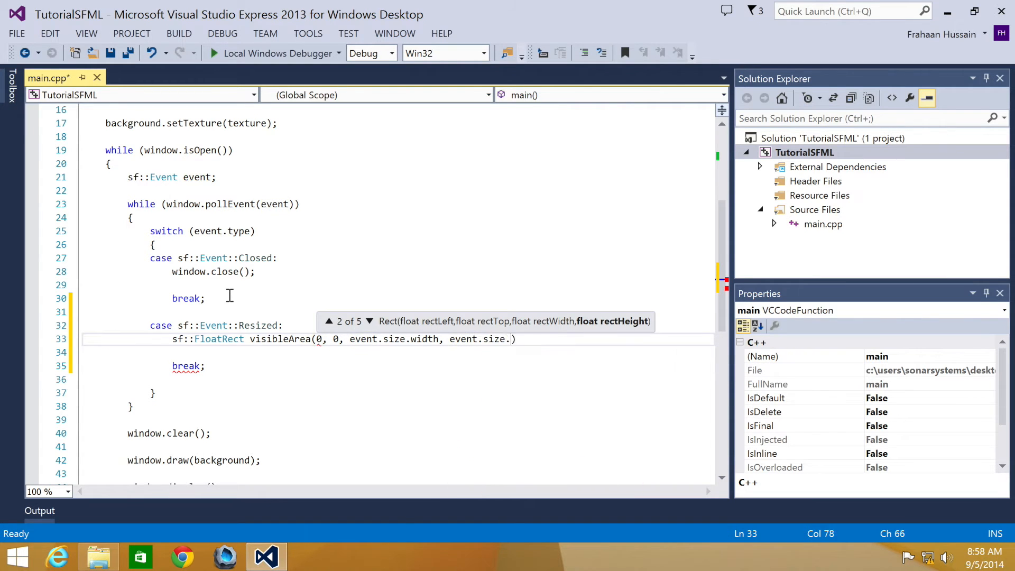
pyautogui.write('height);')
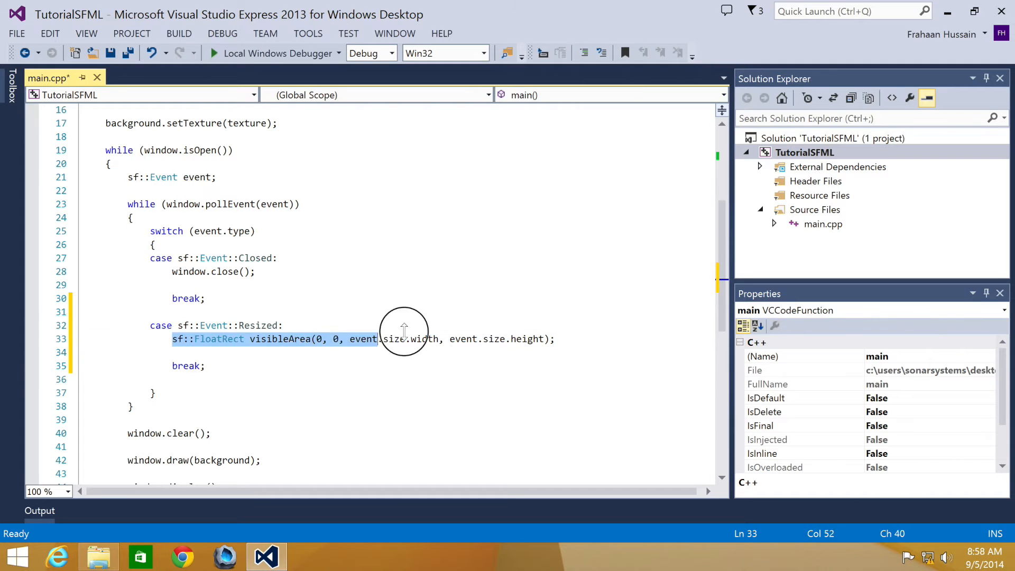
pyautogui.click(574, 339)
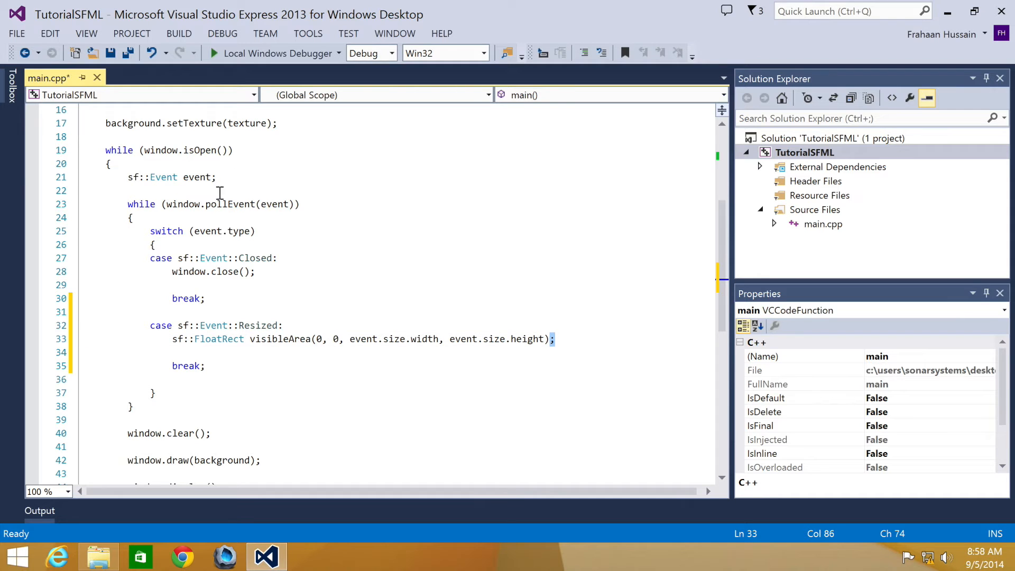
pyautogui.moveTo(360, 338)
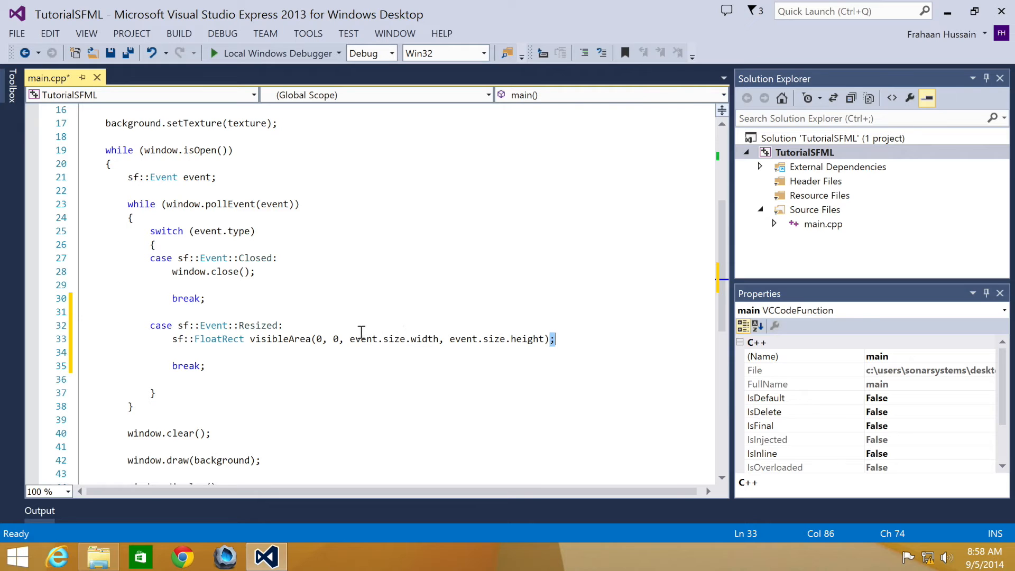
pyautogui.moveTo(590, 317)
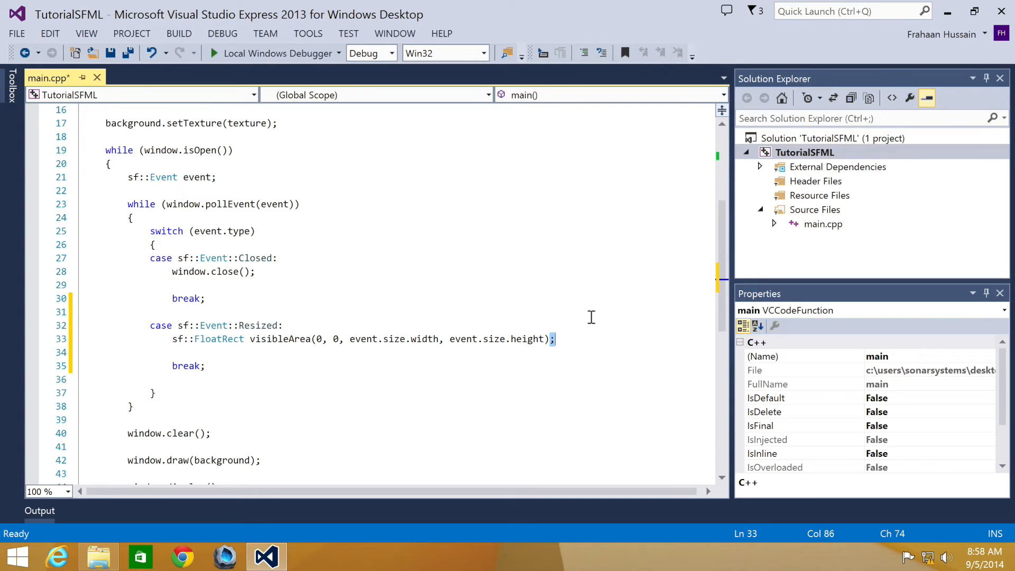
pyautogui.moveTo(411, 339)
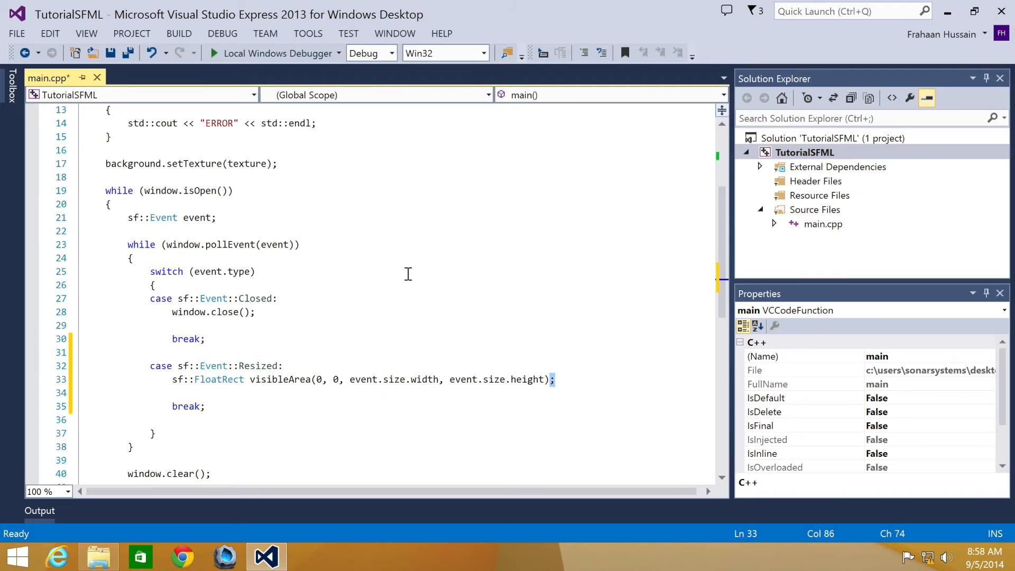
# Add window.setView(sf::View(visibleArea)); after the visibleArea line using IntelliSense completions.
pyautogui.click(559, 379)
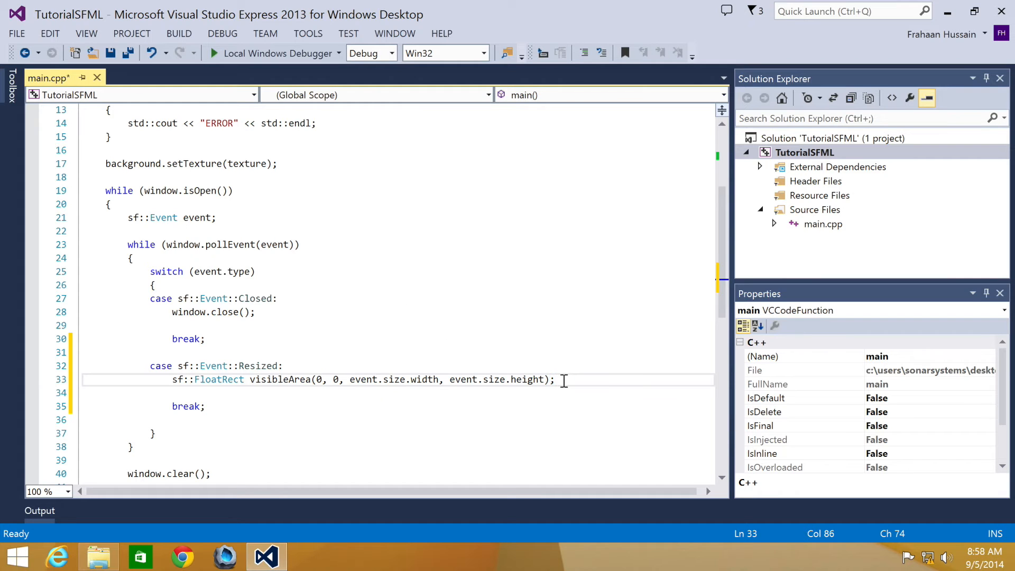
pyautogui.write('window.')
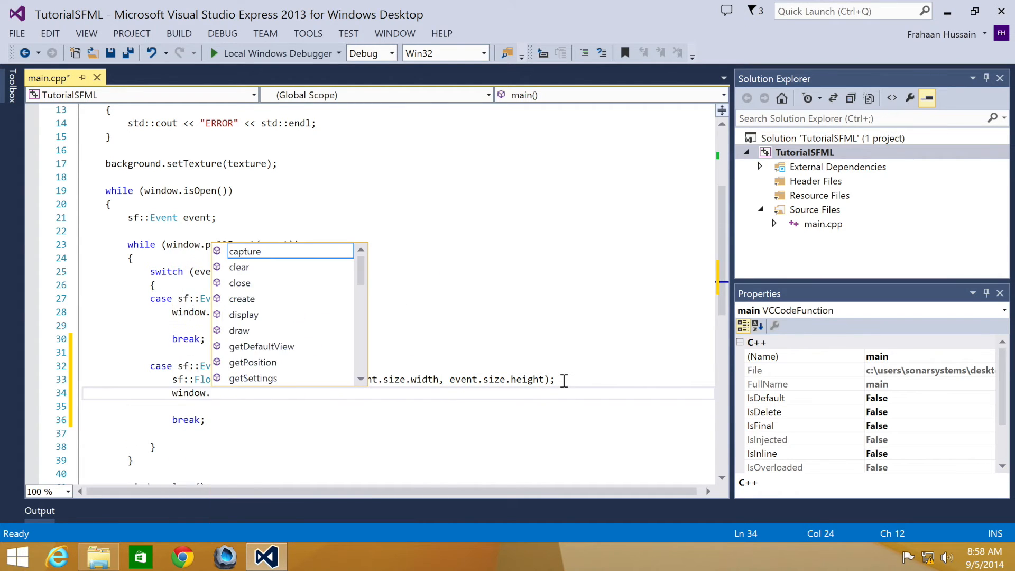
pyautogui.write('setvi')
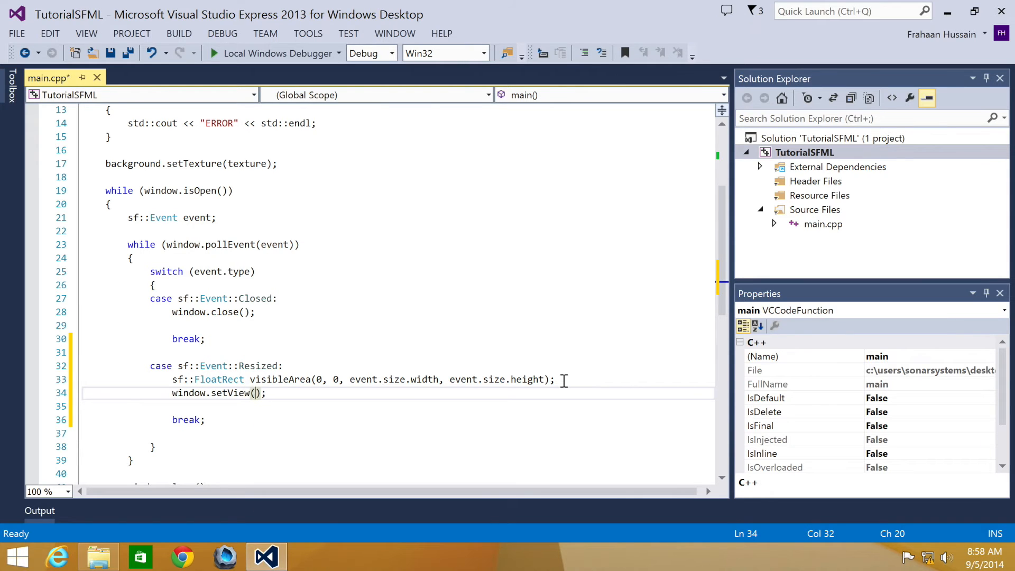
pyautogui.write('sf::v')
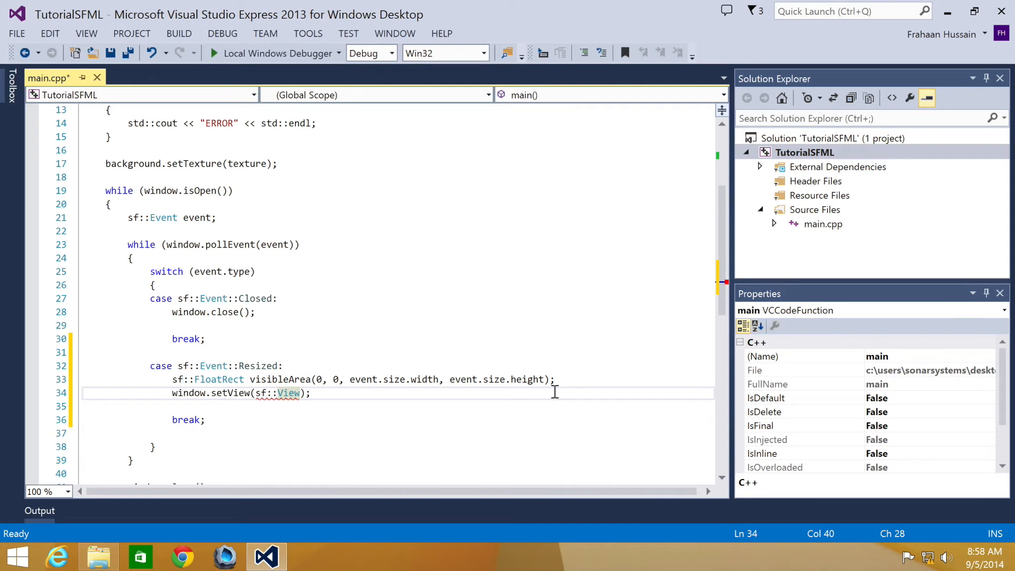
pyautogui.moveTo(357, 420)
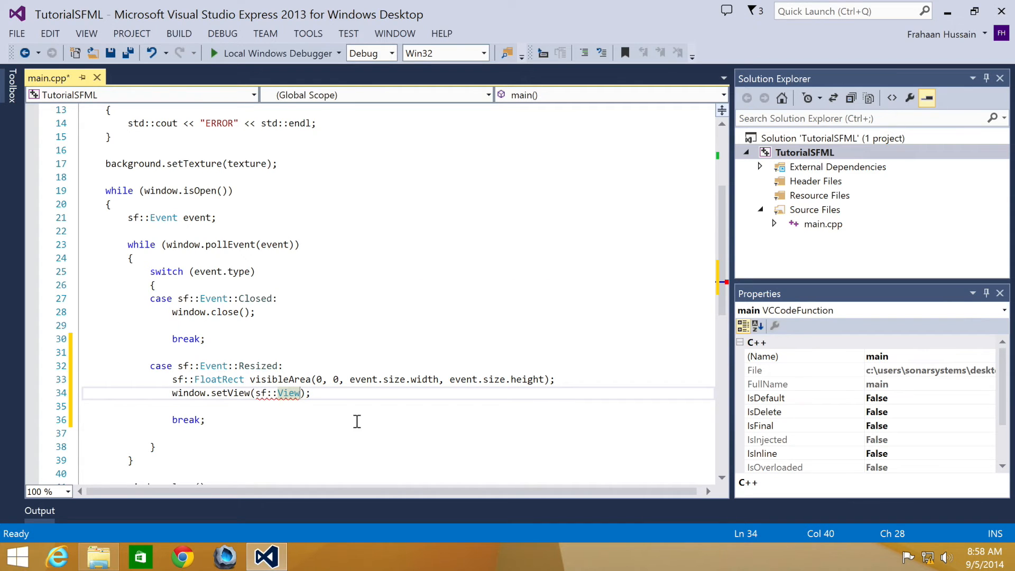
pyautogui.write('(')
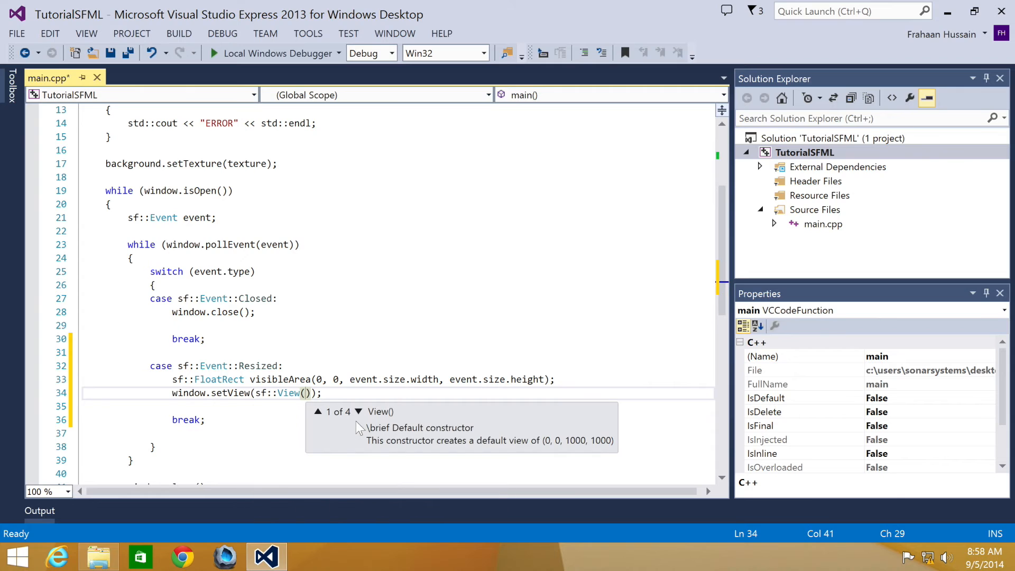
pyautogui.write('vis')
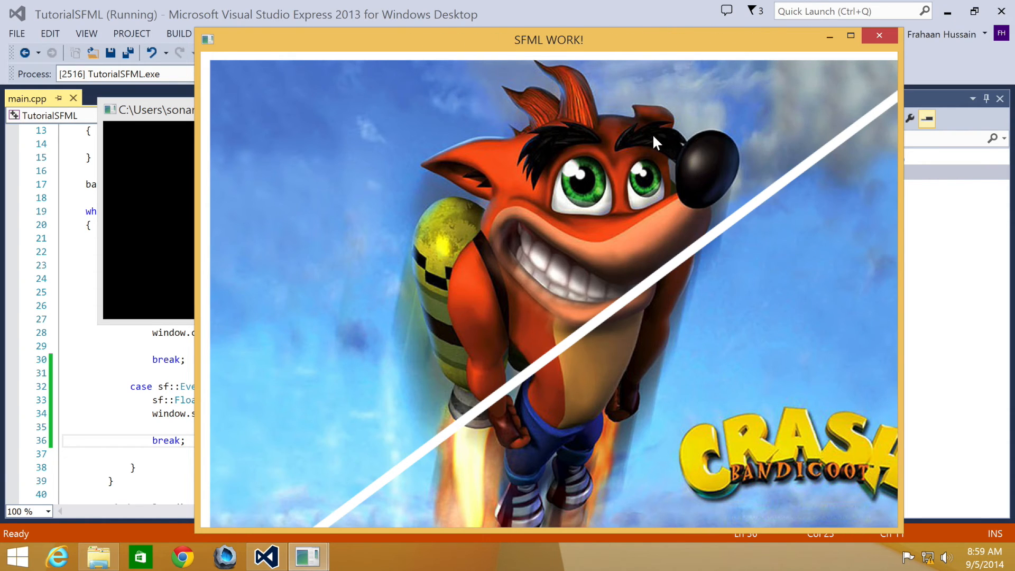
pyautogui.moveTo(650, 174)
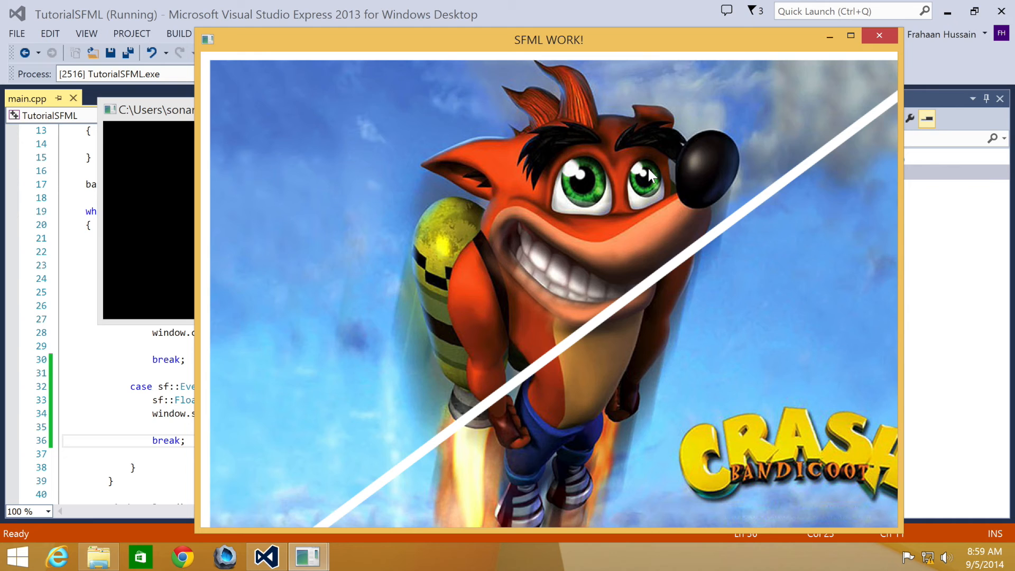
pyautogui.moveTo(902, 219)
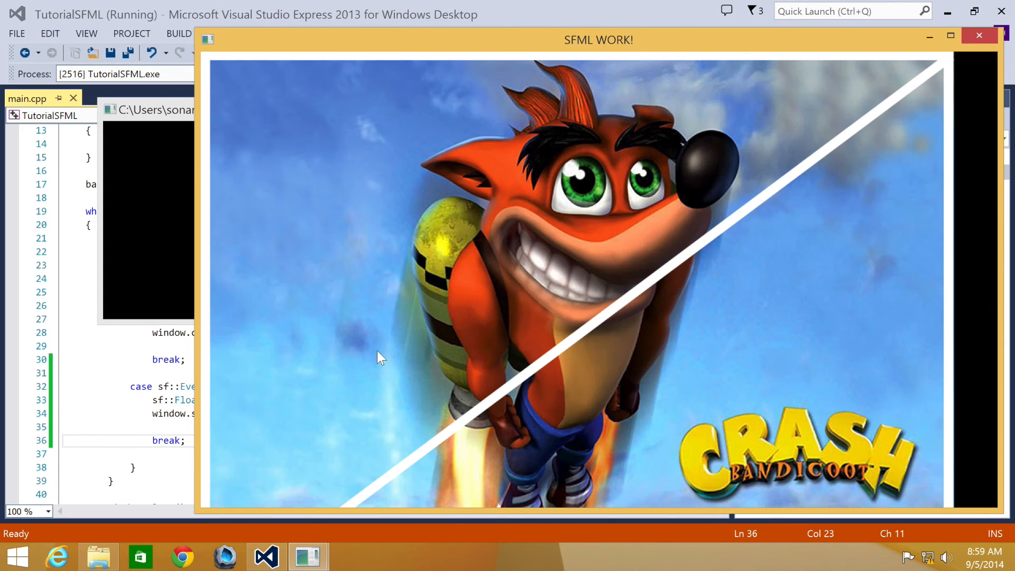
pyautogui.moveTo(195, 321)
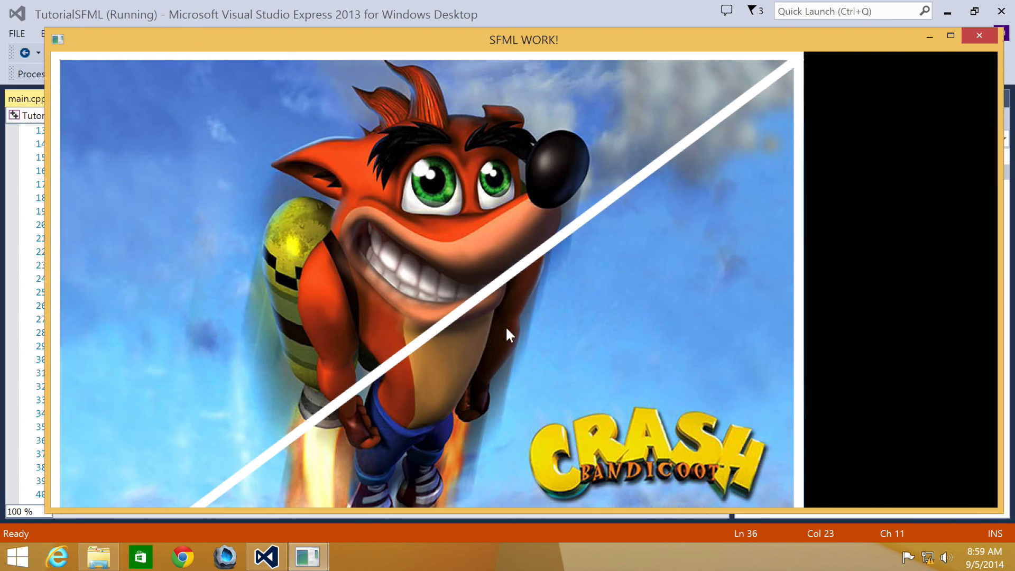
pyautogui.moveTo(849, 152)
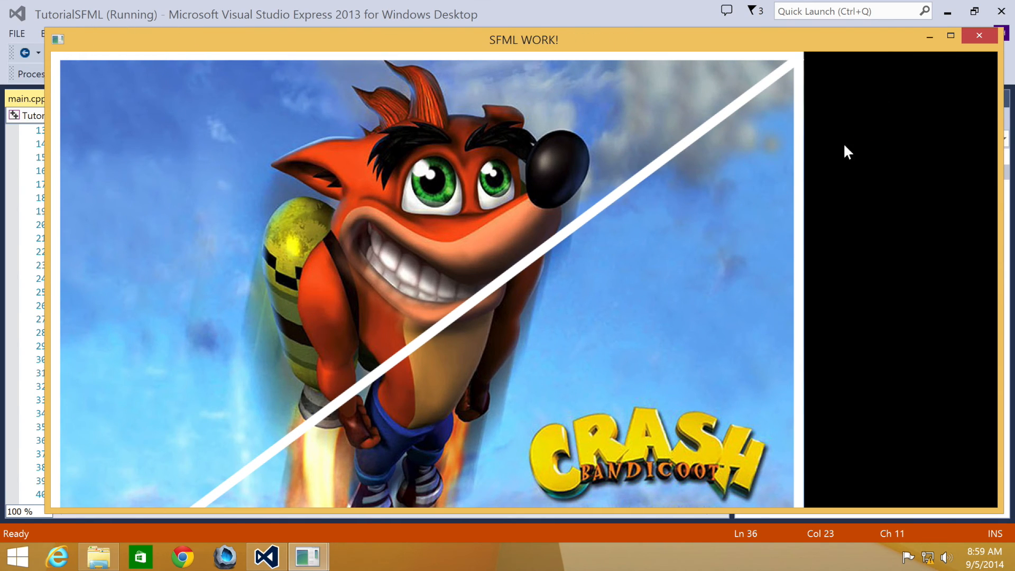
pyautogui.moveTo(867, 279)
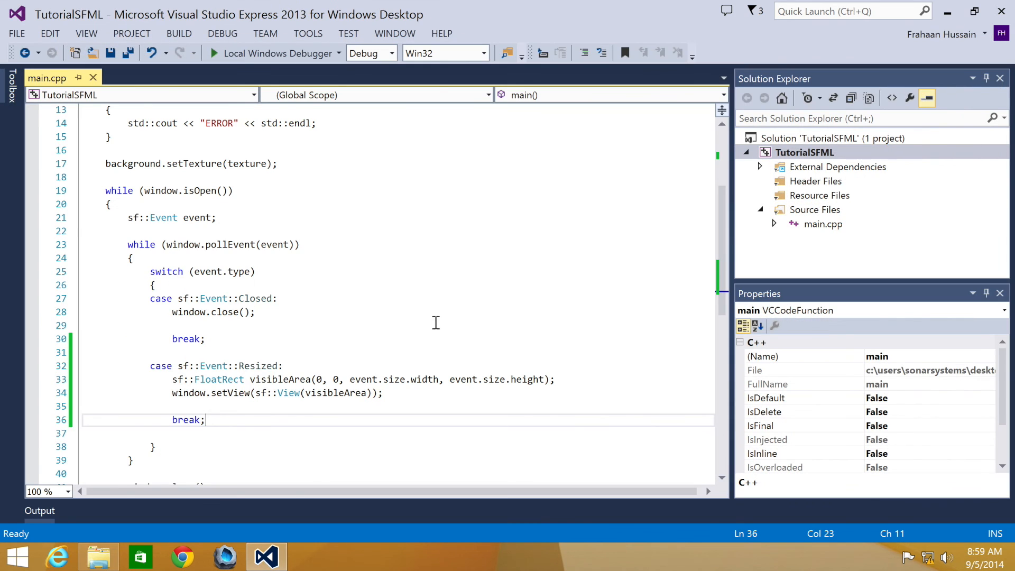
pyautogui.moveTo(413, 318)
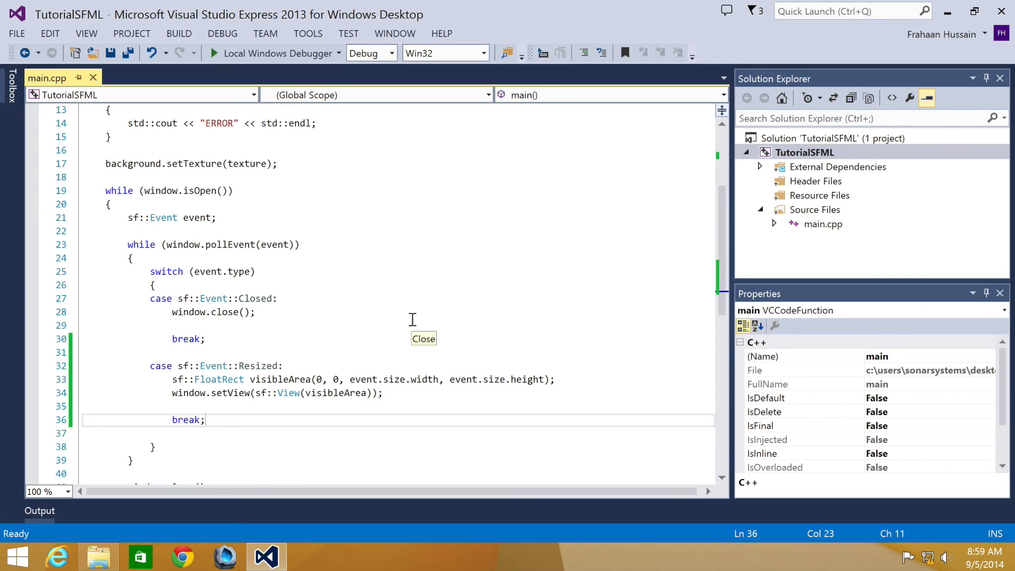
pyautogui.moveTo(412, 319)
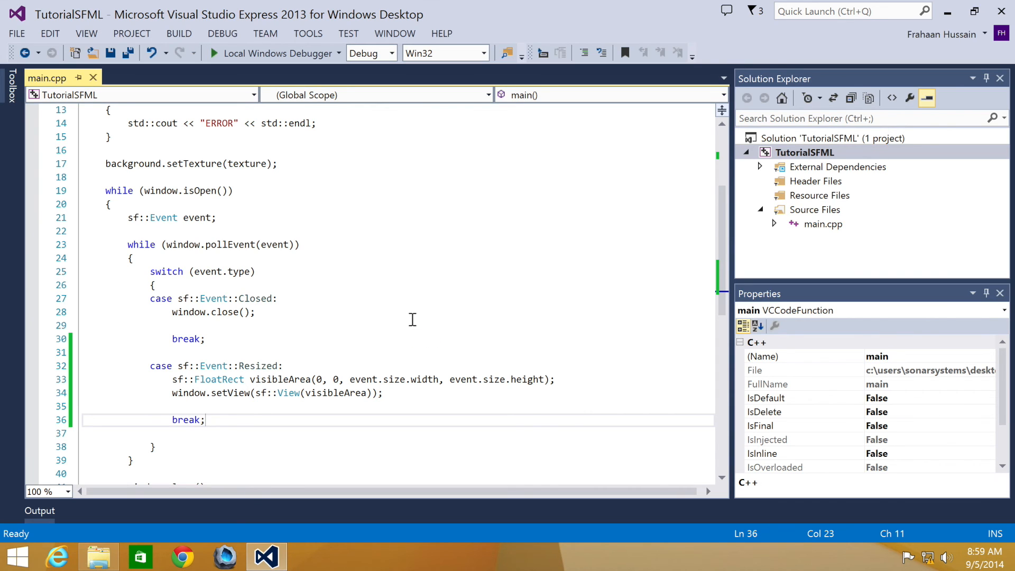